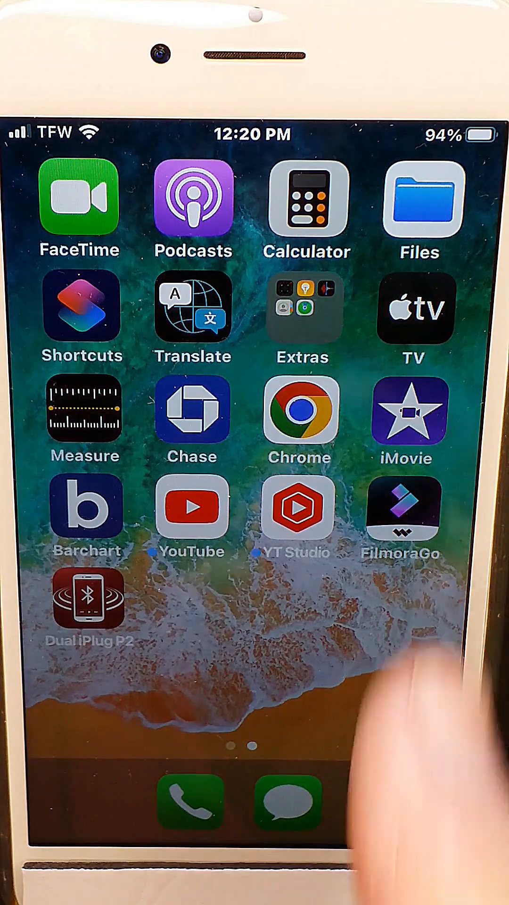
Step: Launch Calculator from the home screen and begin entering the expression 2 + 3
{"action": "left_click", "coordinate": [308, 199]}
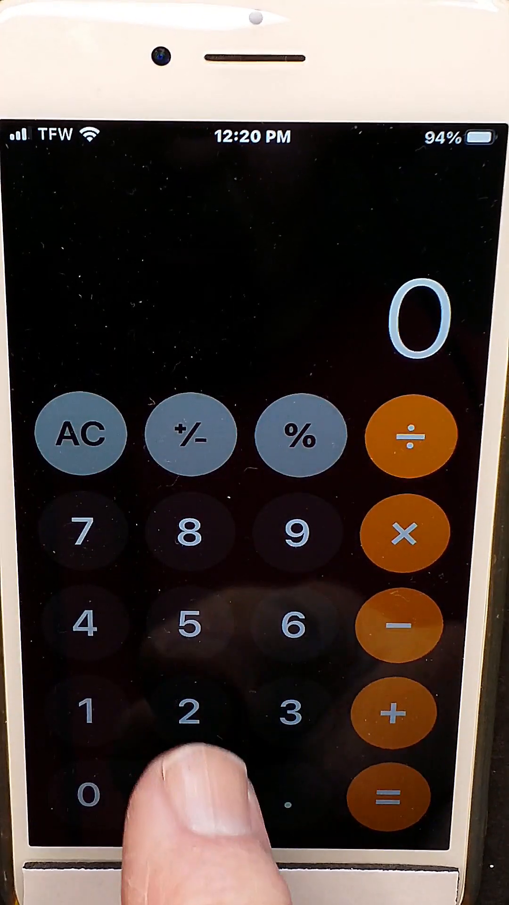
{"action": "left_click", "coordinate": [294, 727]}
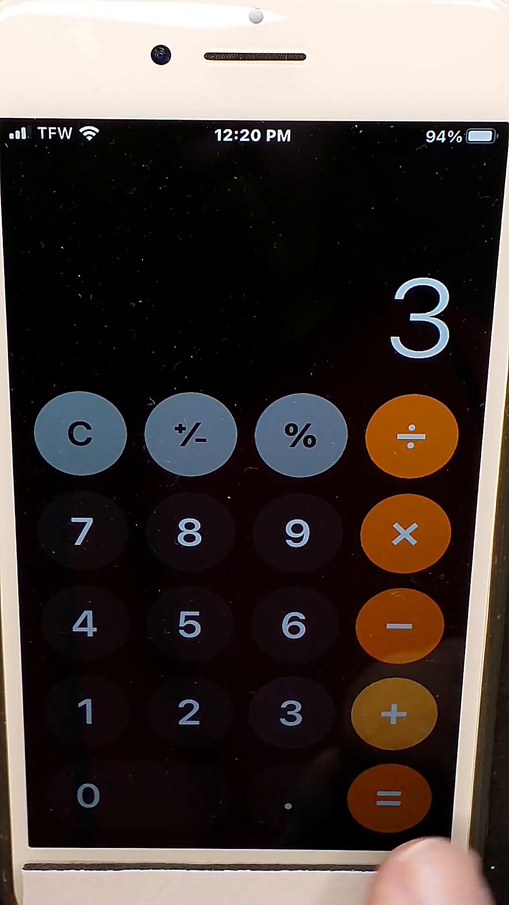
{"action": "left_click", "coordinate": [394, 810]}
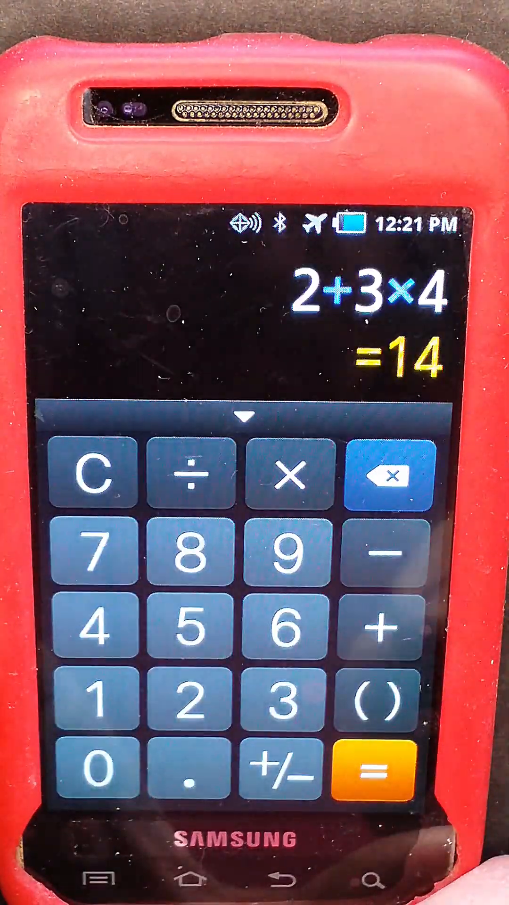
Step: Clear the 2+3×4 = 14 result with the C key, leaving an empty display
{"action": "left_click", "coordinate": [92, 479]}
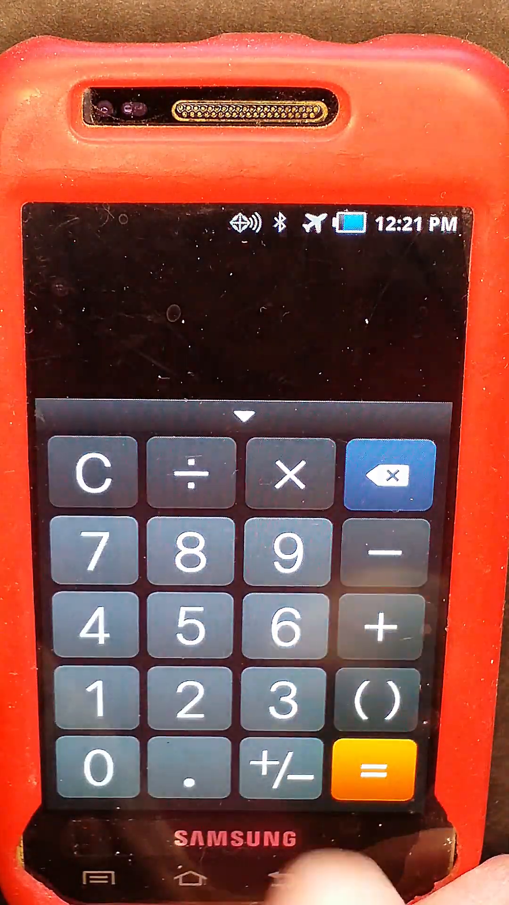